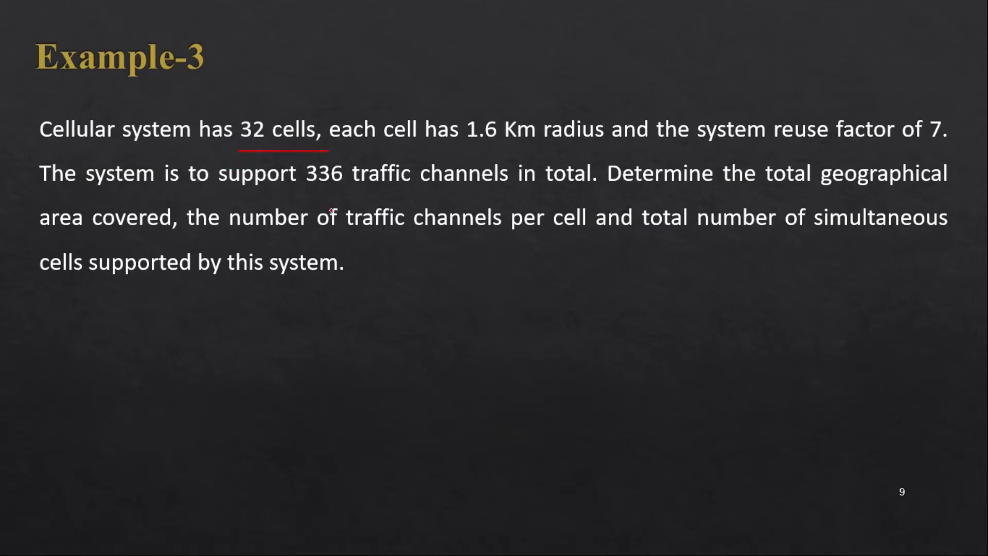
{"action": "mouse_move", "coordinate": [474, 151]}
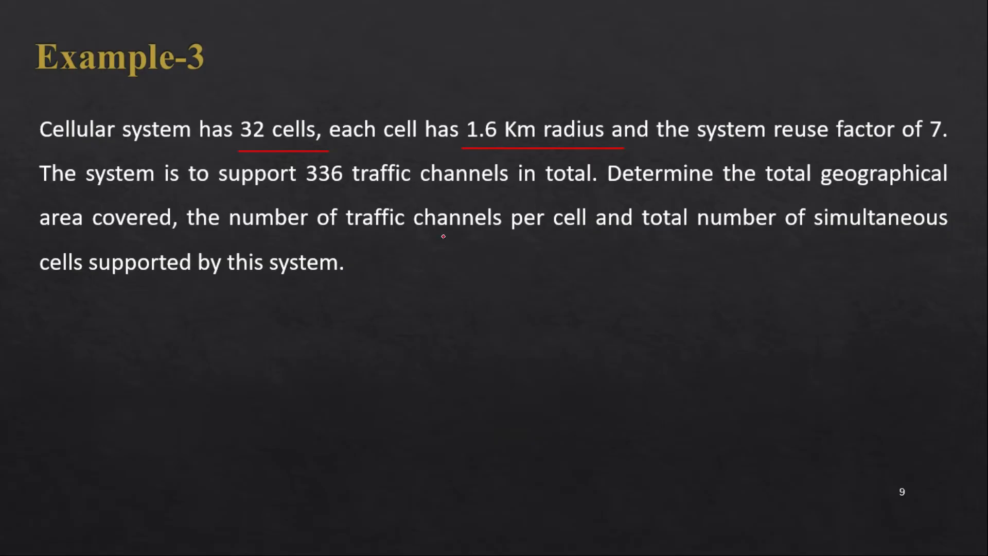
{"action": "mouse_move", "coordinate": [534, 365]}
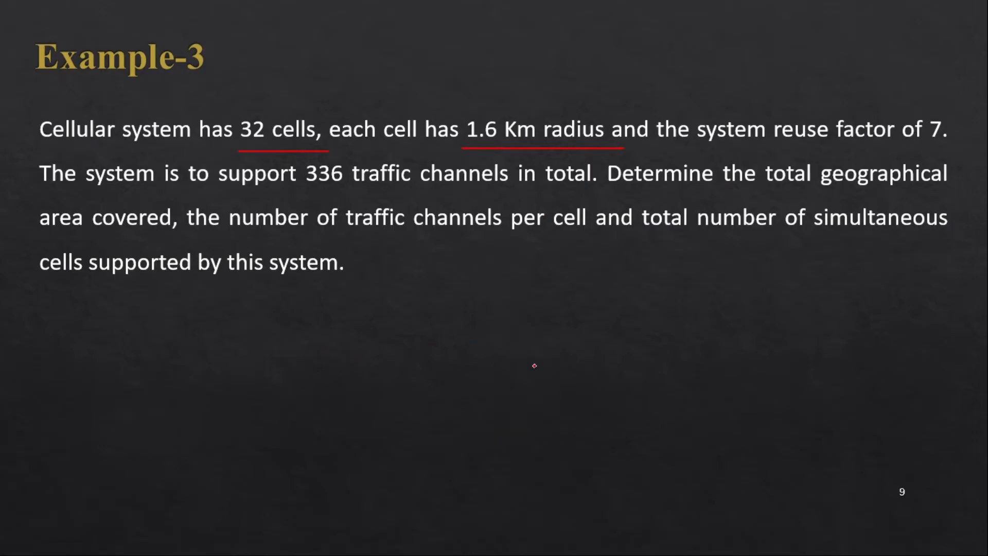
{"action": "mouse_move", "coordinate": [518, 163]}
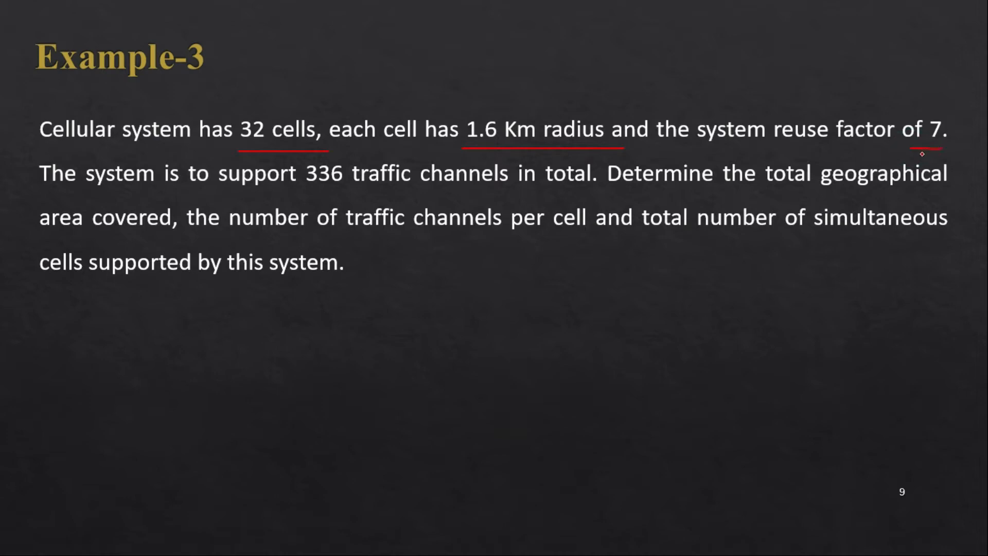
{"action": "mouse_move", "coordinate": [591, 234]}
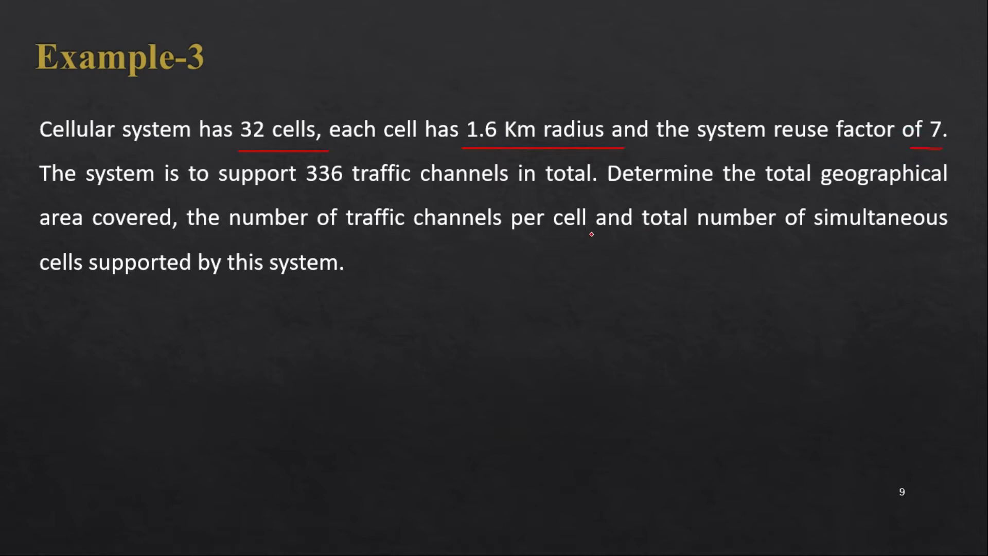
{"action": "mouse_move", "coordinate": [75, 200]}
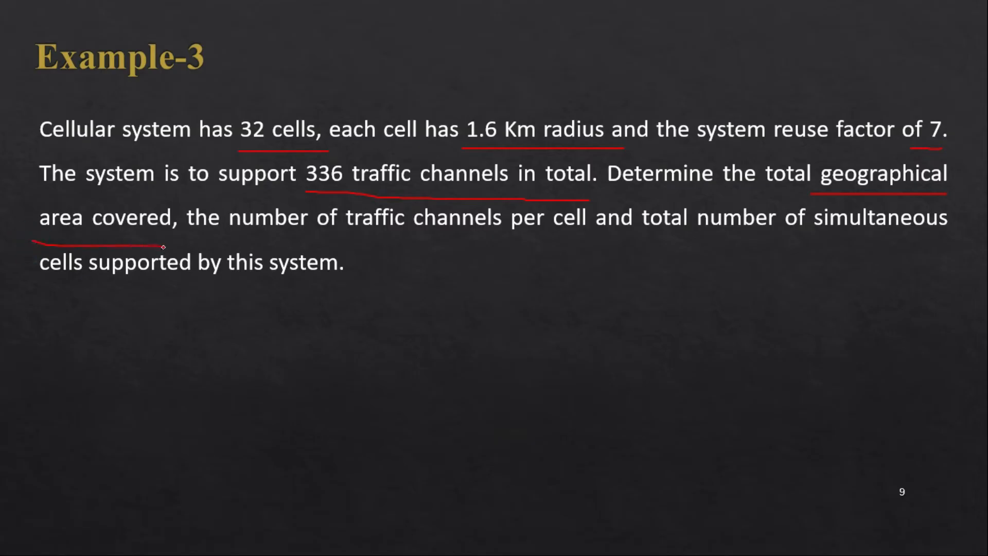
{"action": "mouse_move", "coordinate": [282, 244]}
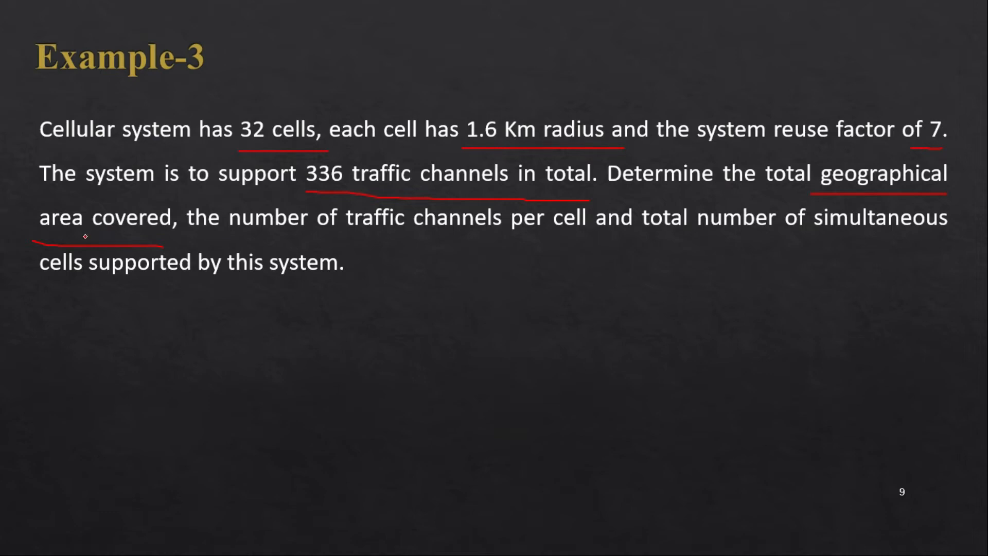
{"action": "mouse_move", "coordinate": [442, 315]}
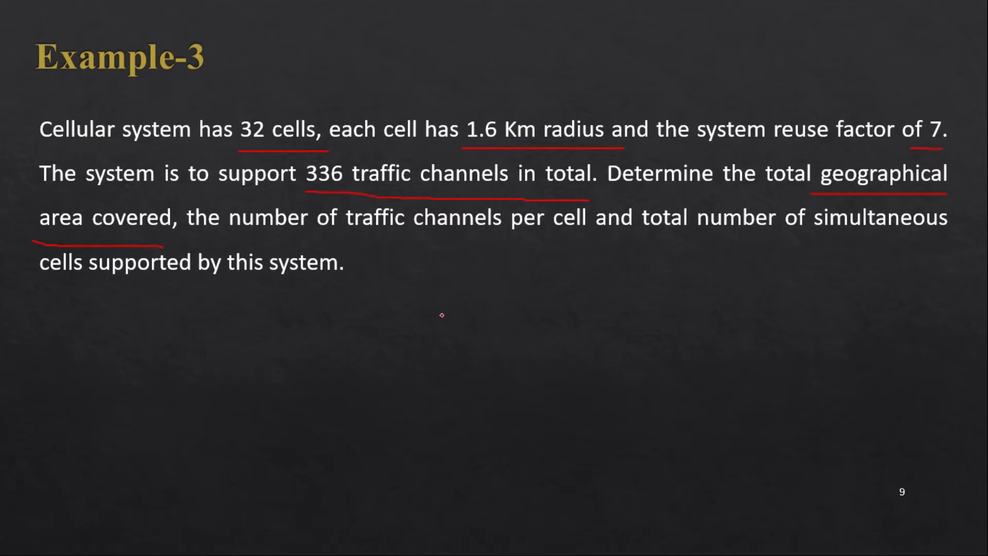
{"action": "mouse_move", "coordinate": [411, 242]}
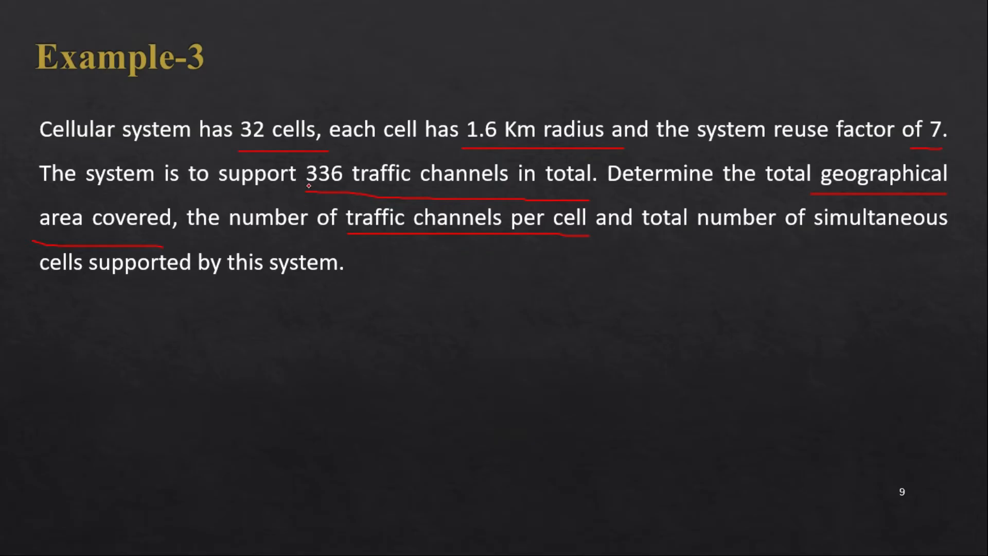
{"action": "mouse_move", "coordinate": [188, 199]}
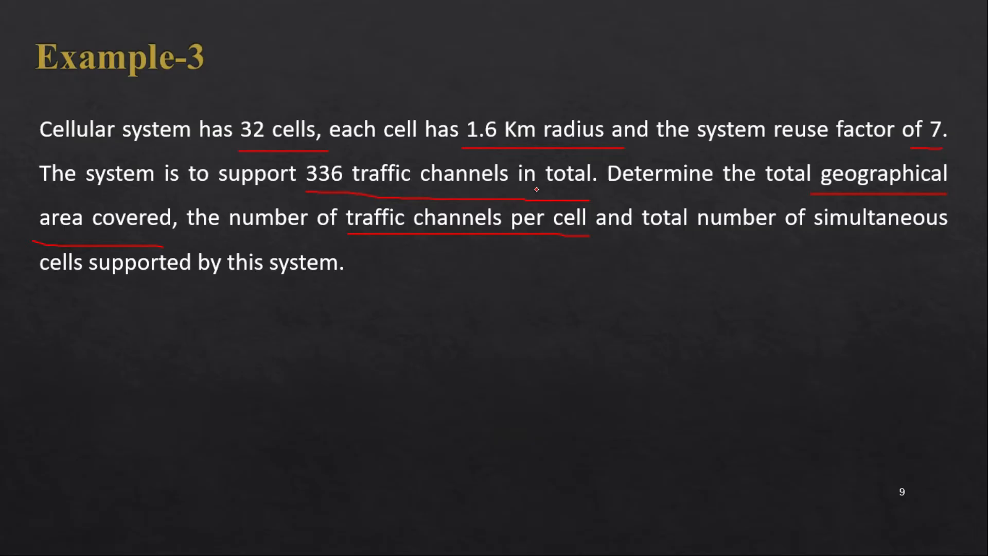
{"action": "mouse_move", "coordinate": [539, 242]}
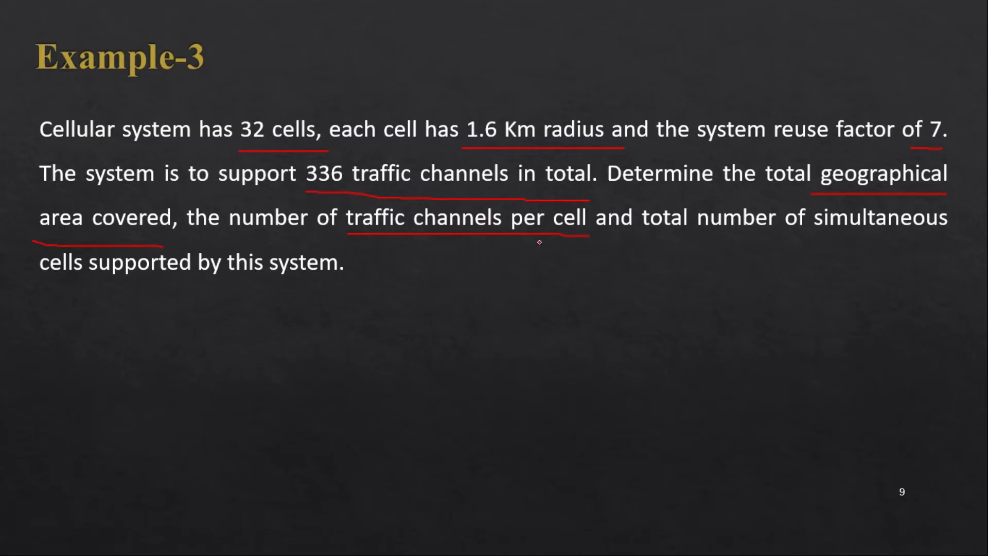
{"action": "mouse_move", "coordinate": [611, 270]}
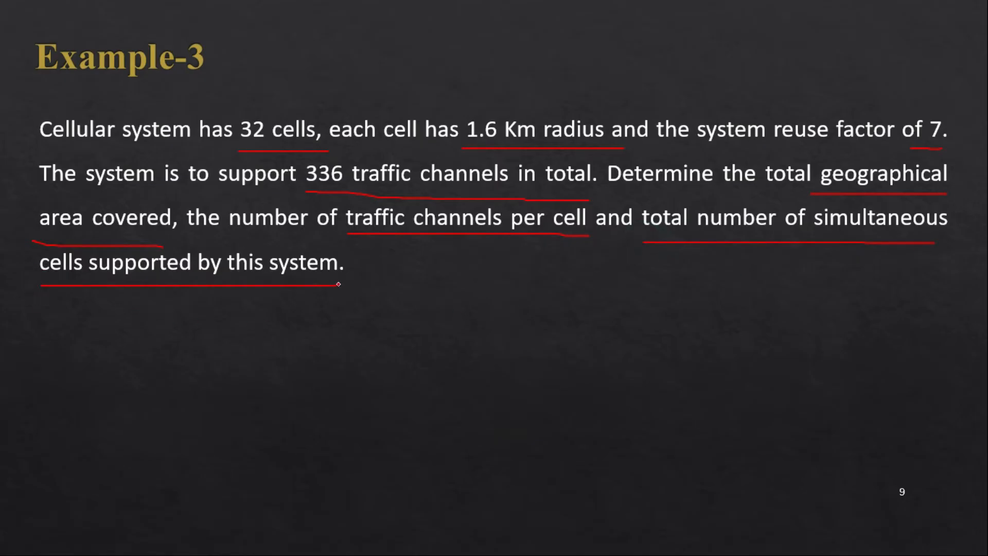
{"action": "mouse_move", "coordinate": [338, 346]}
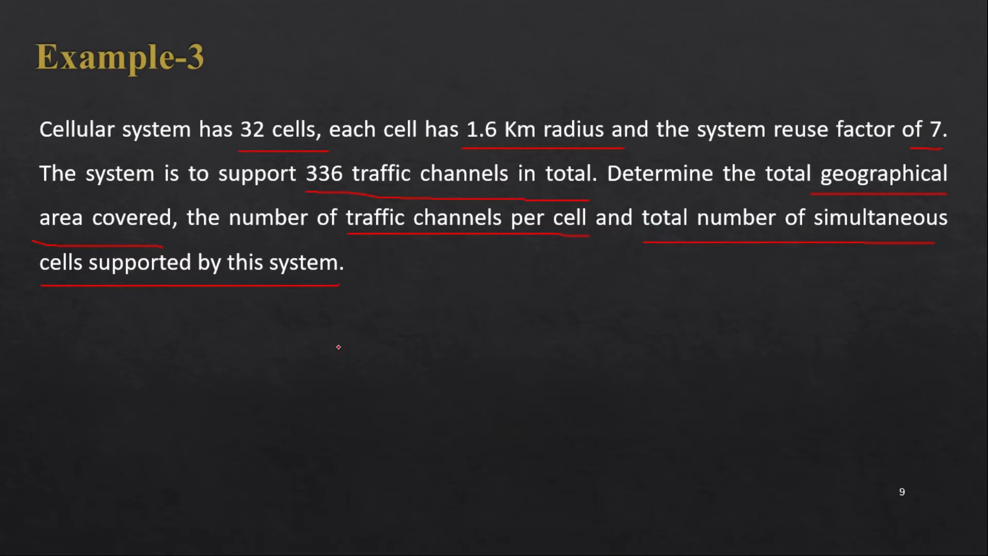
{"action": "mouse_move", "coordinate": [452, 336]}
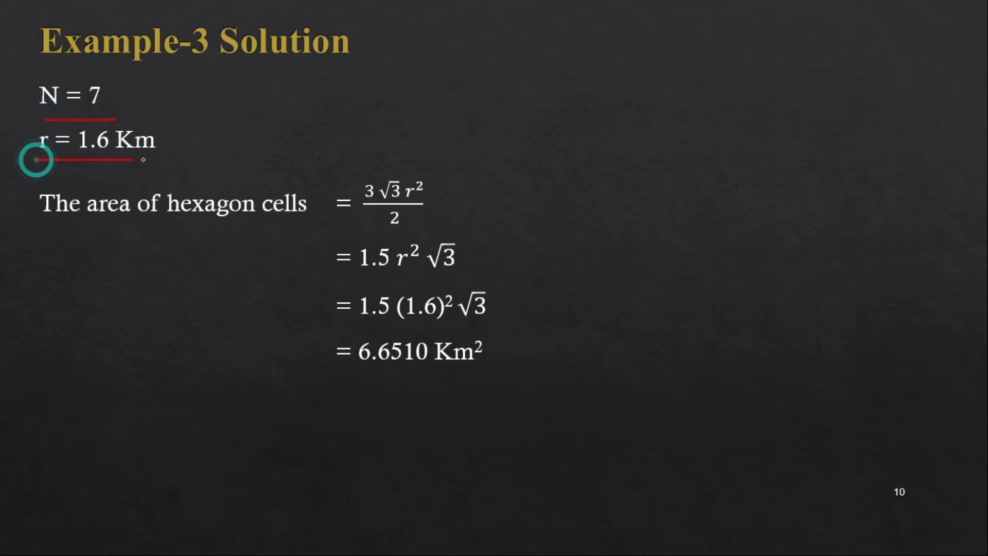
{"action": "mouse_move", "coordinate": [156, 248]}
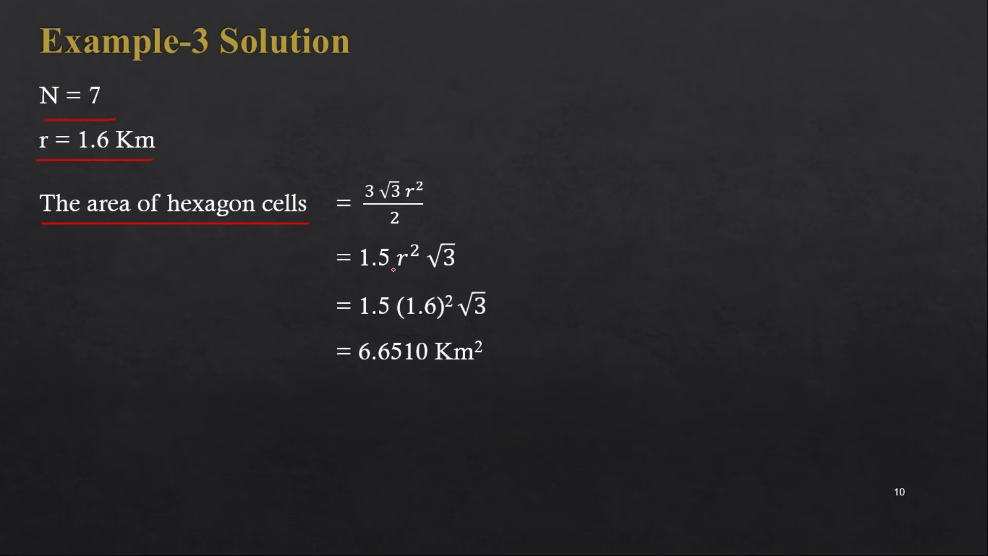
{"action": "mouse_move", "coordinate": [447, 268]}
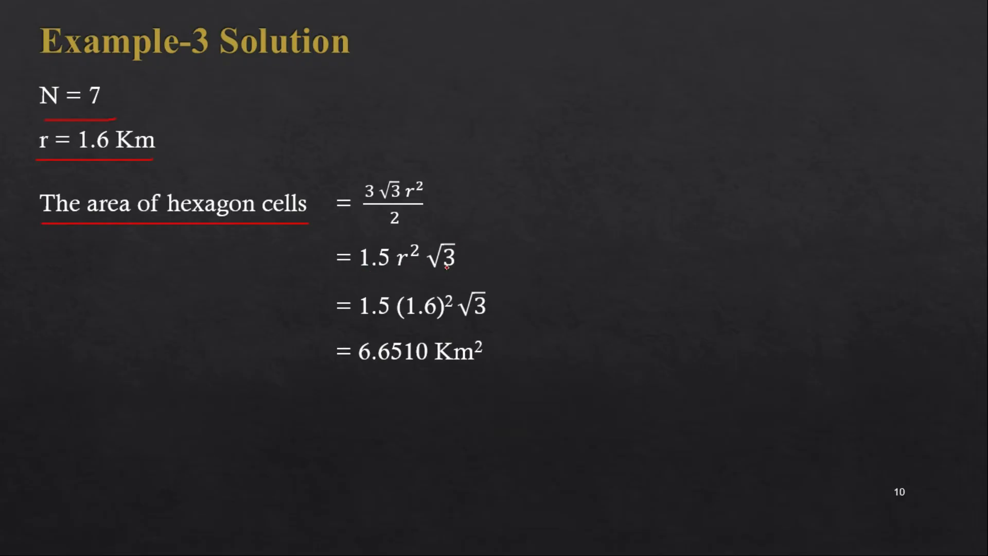
{"action": "mouse_move", "coordinate": [216, 165]}
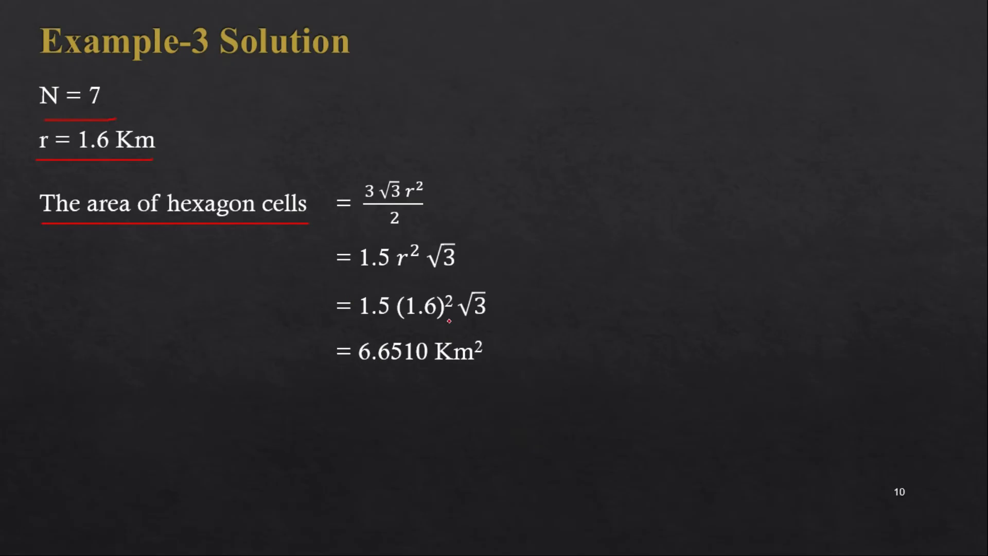
{"action": "mouse_move", "coordinate": [356, 371]}
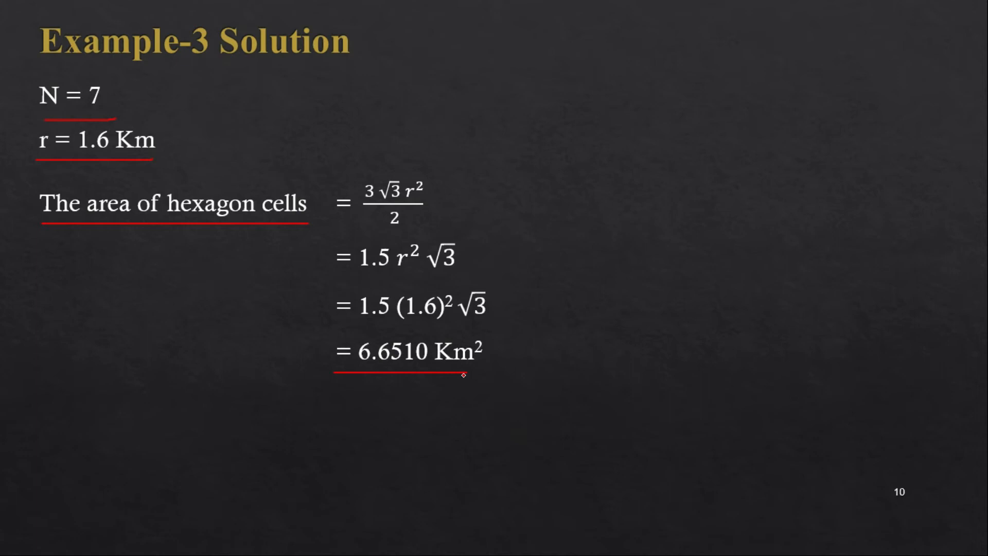
{"action": "mouse_move", "coordinate": [513, 373]}
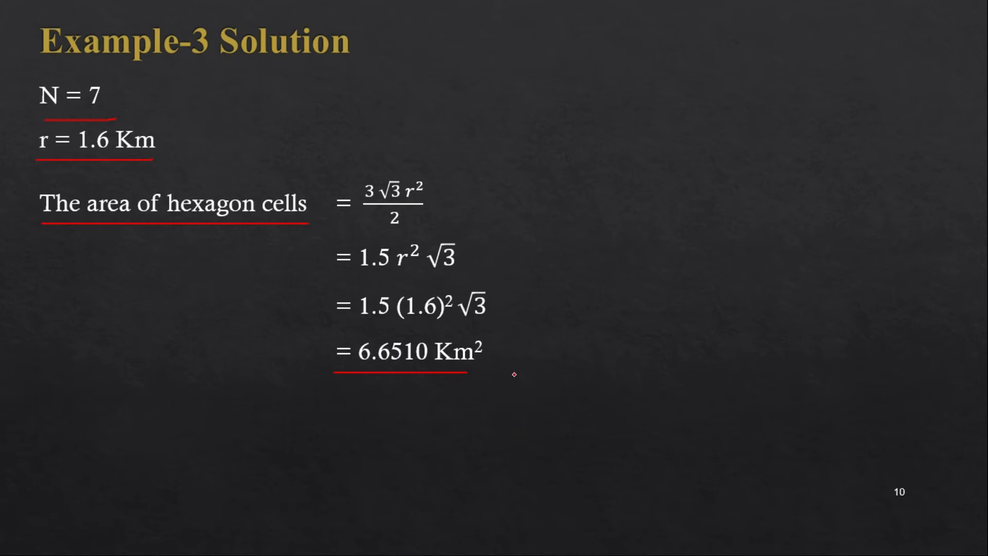
{"action": "mouse_move", "coordinate": [198, 216]}
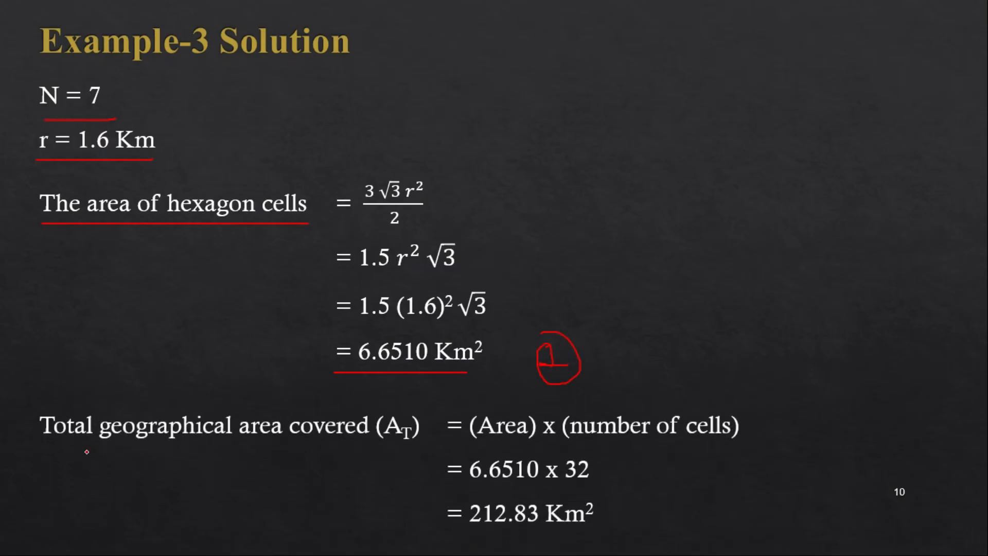
{"action": "mouse_move", "coordinate": [418, 443]}
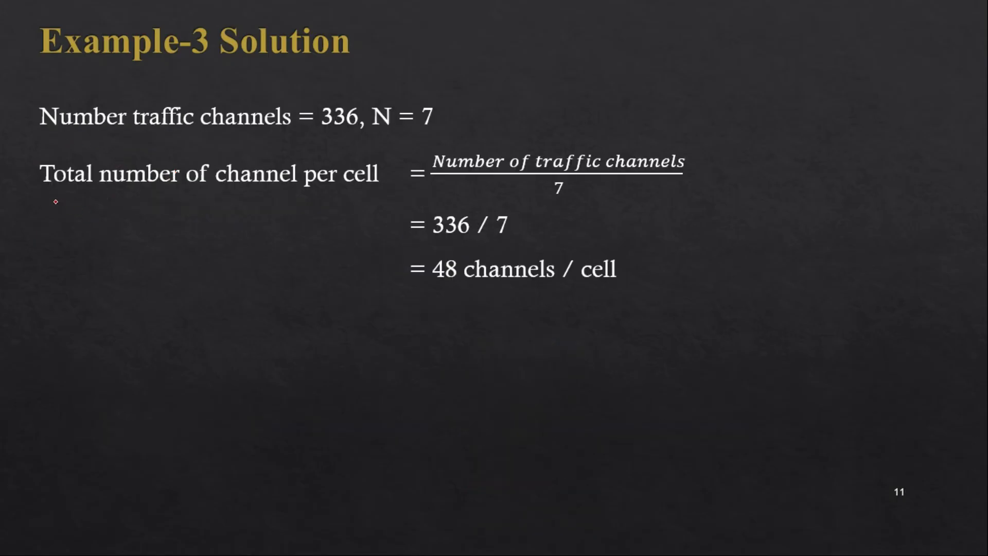
Underline the 'Total number of channel per cell' label in red pen
{"action": "left_click_drag", "start_coordinate": [56, 201], "coordinate": [389, 204]}
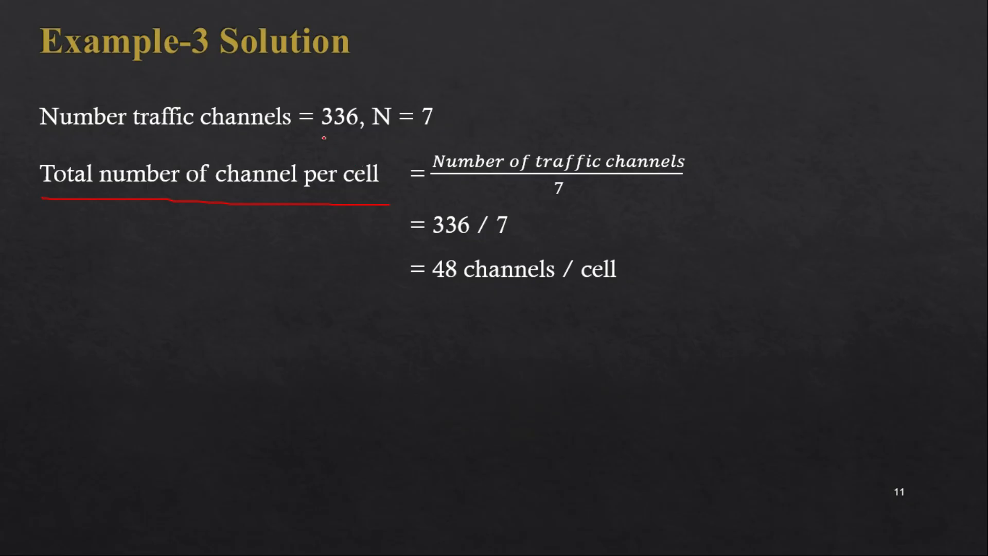
{"action": "mouse_move", "coordinate": [600, 174]}
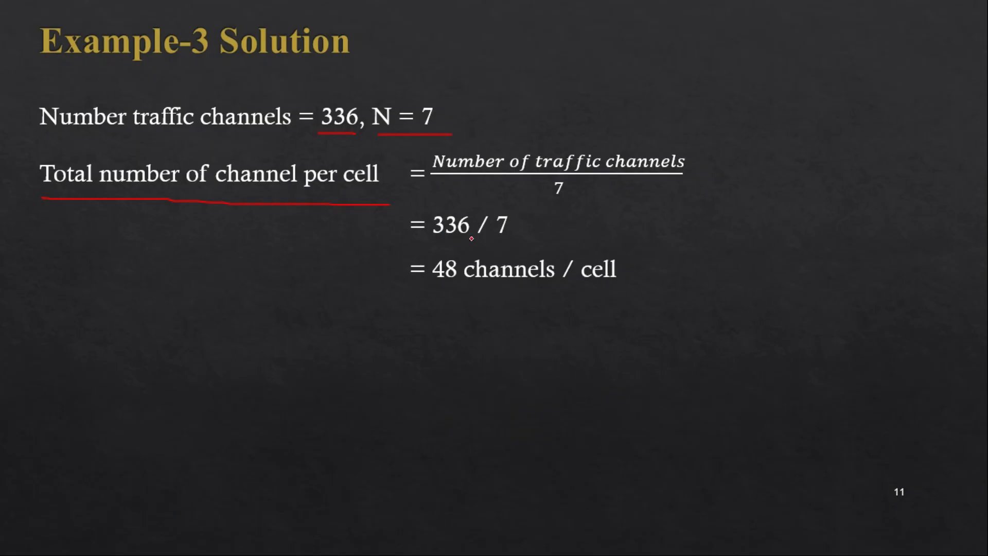
{"action": "mouse_move", "coordinate": [434, 294]}
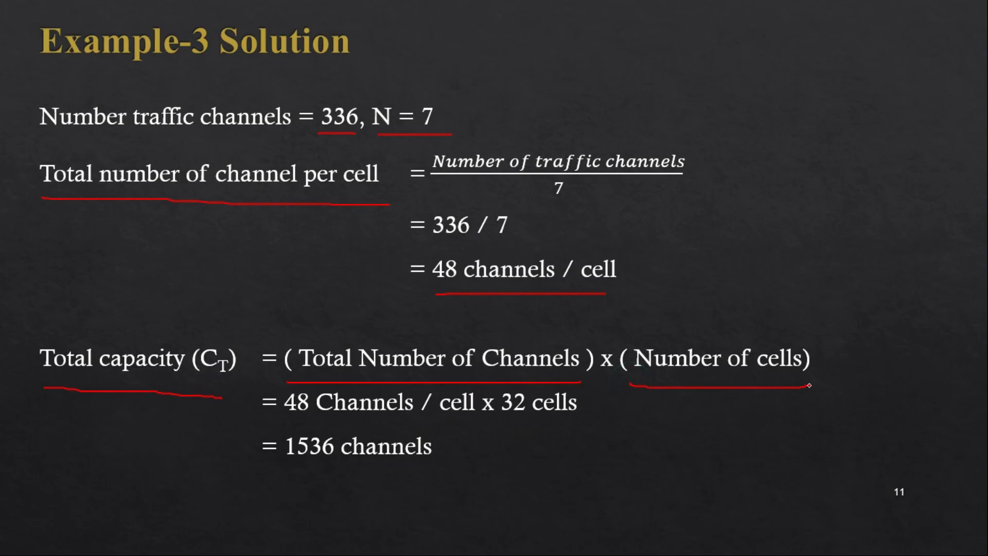
{"action": "mouse_move", "coordinate": [493, 392]}
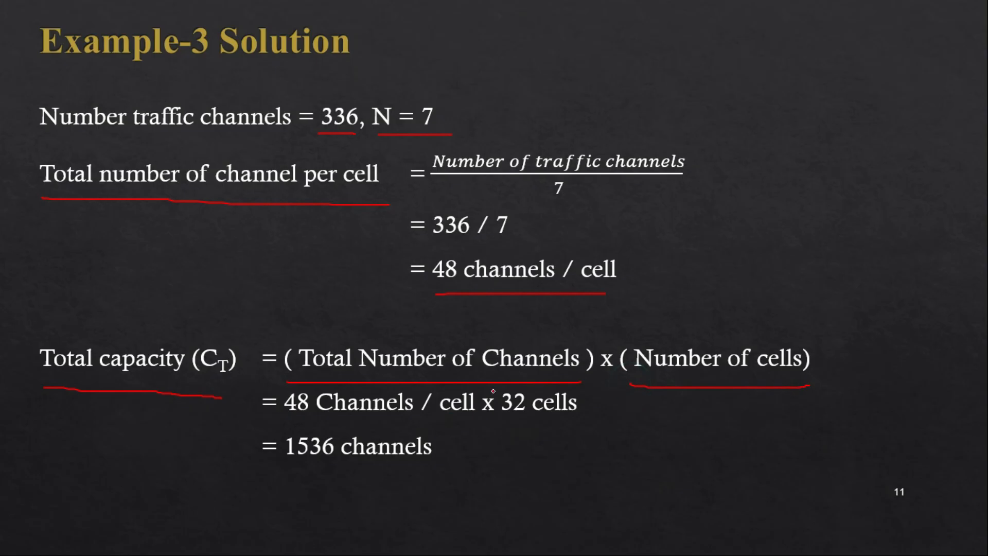
{"action": "mouse_move", "coordinate": [366, 419]}
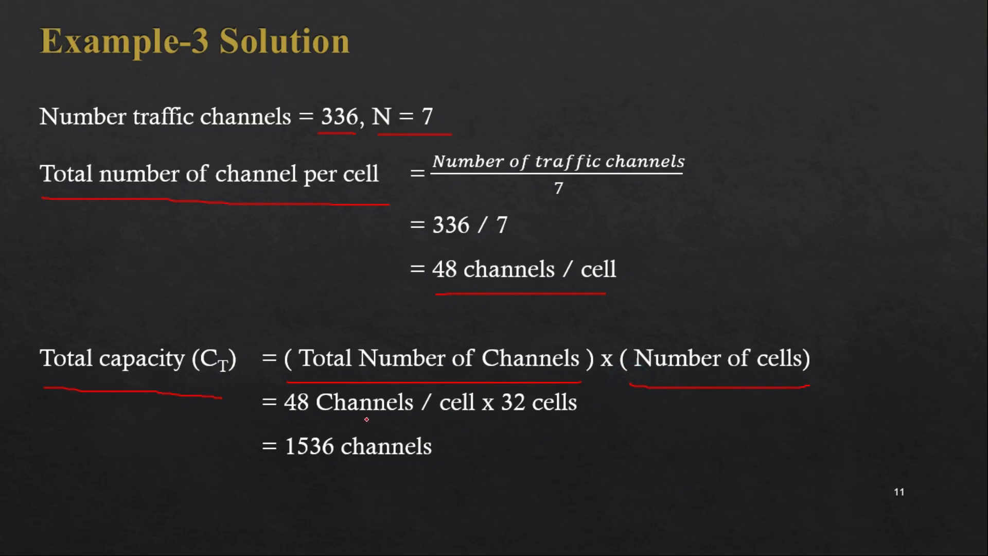